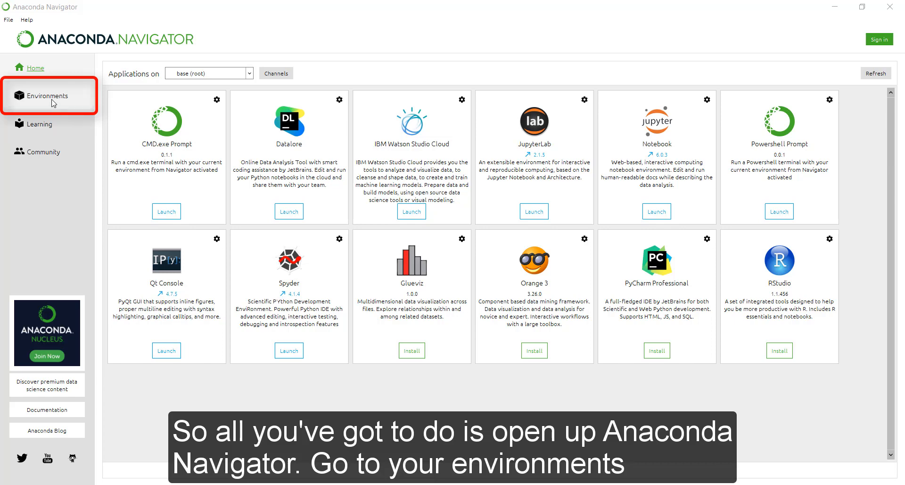
# Start a new environment named new_tf_env with Python 3.7 from the Environments page.
pyautogui.click(47, 96)
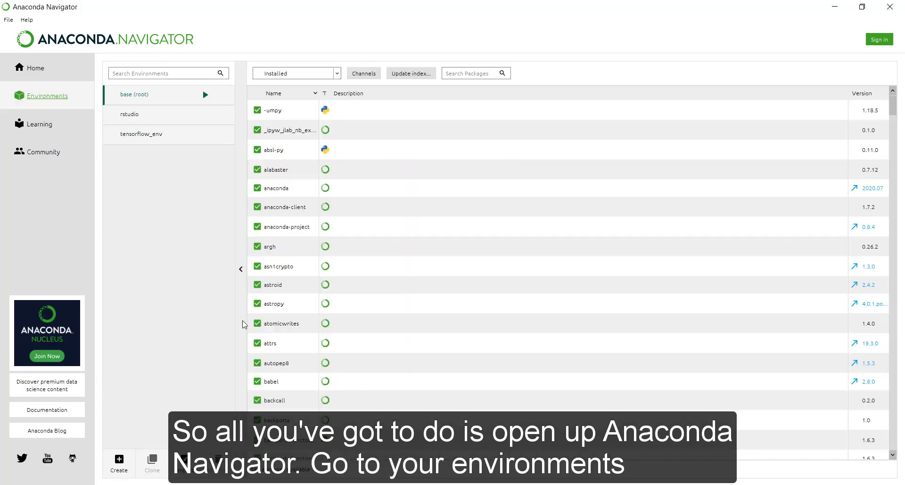
pyautogui.click(119, 463)
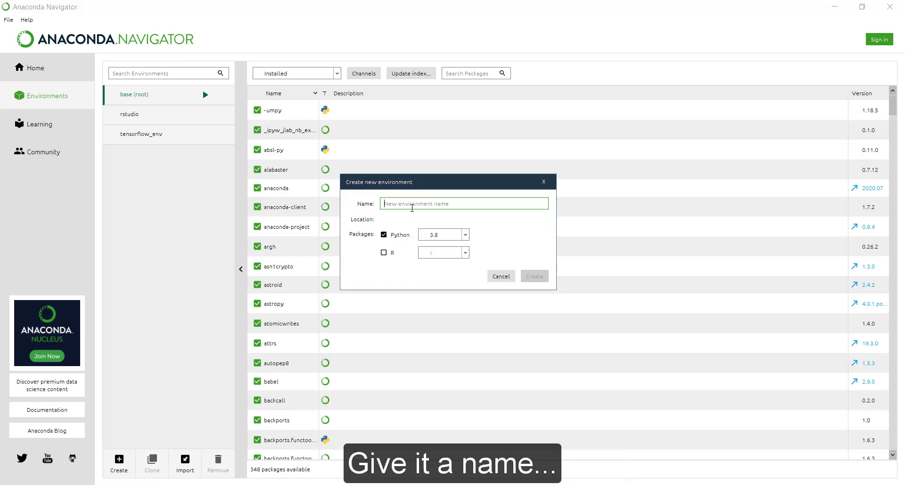
pyautogui.write('new_tf_env')
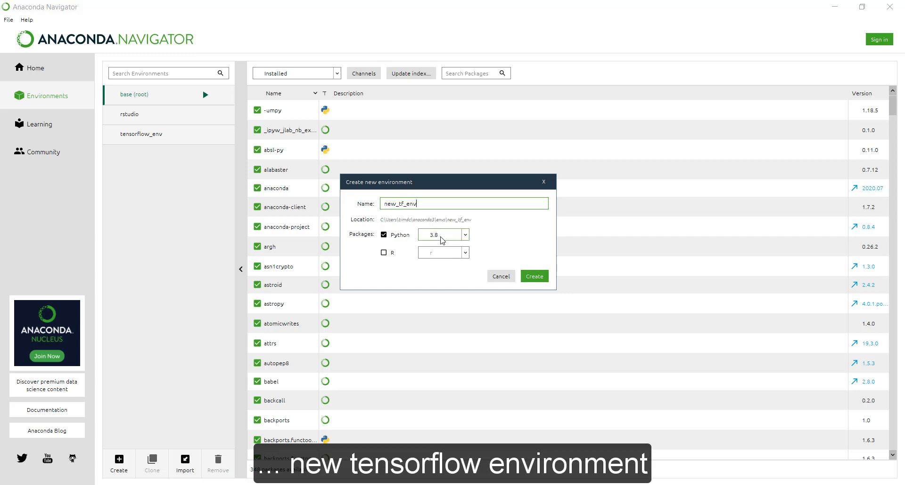
pyautogui.click(430, 234)
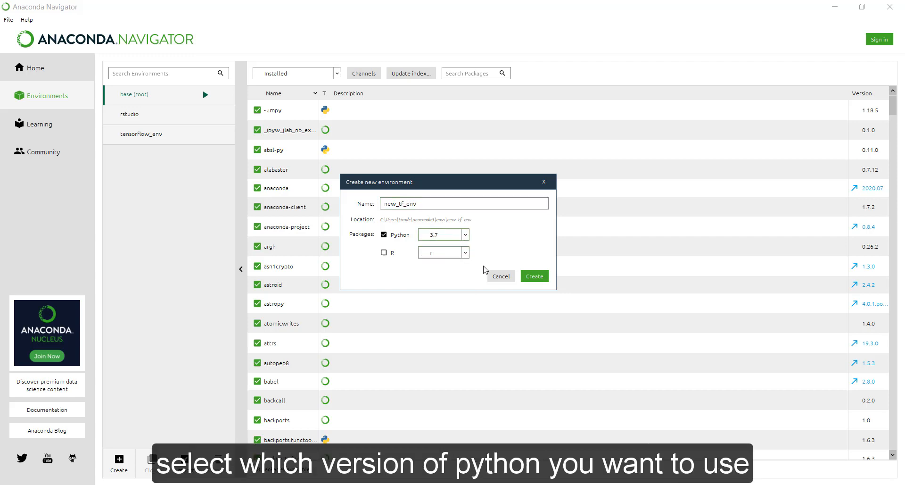
# Create new_tf_env and wait for its base packages, including Python 3.7.10, to install.
pyautogui.click(532, 275)
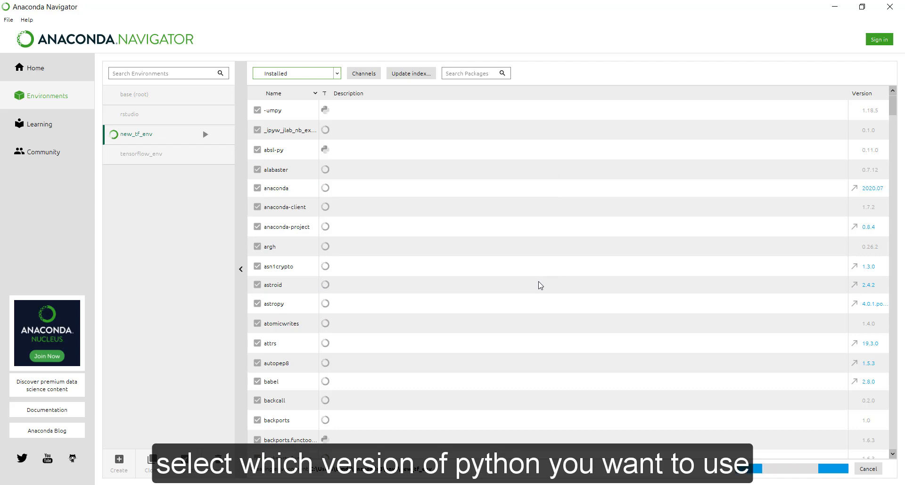
pyautogui.moveTo(222, 284)
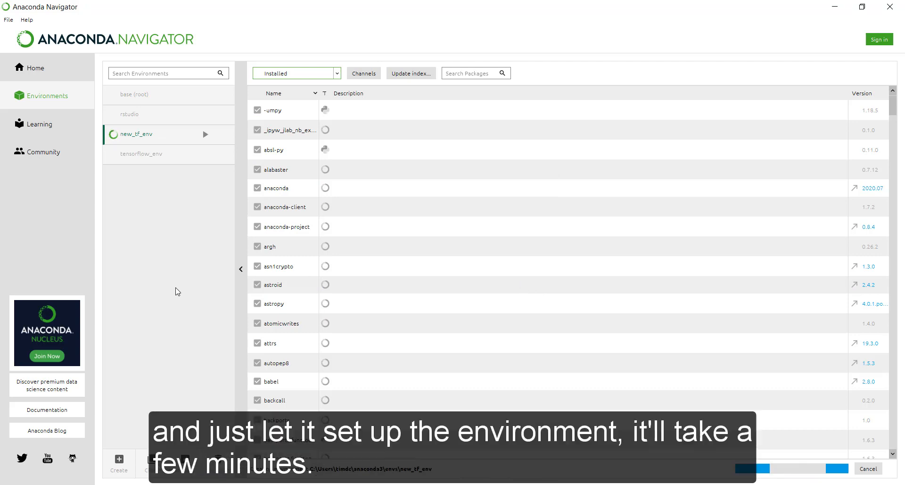
pyautogui.moveTo(170, 291)
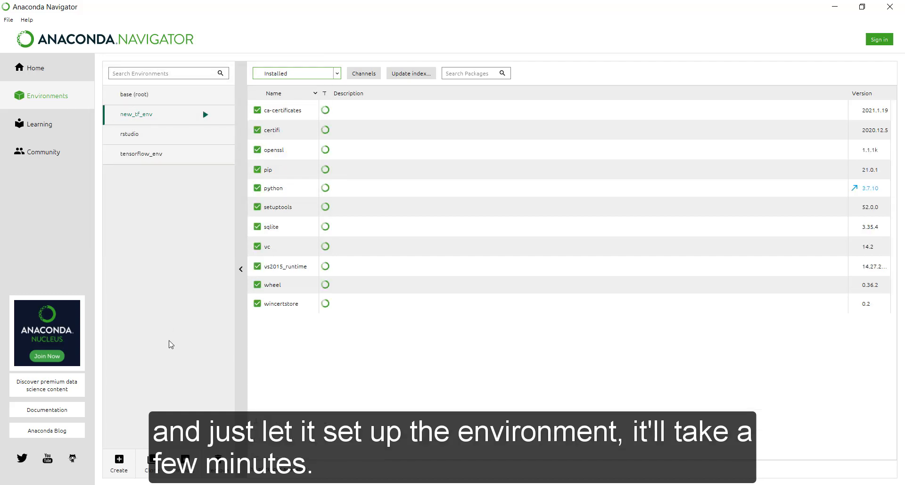
pyautogui.click(468, 73)
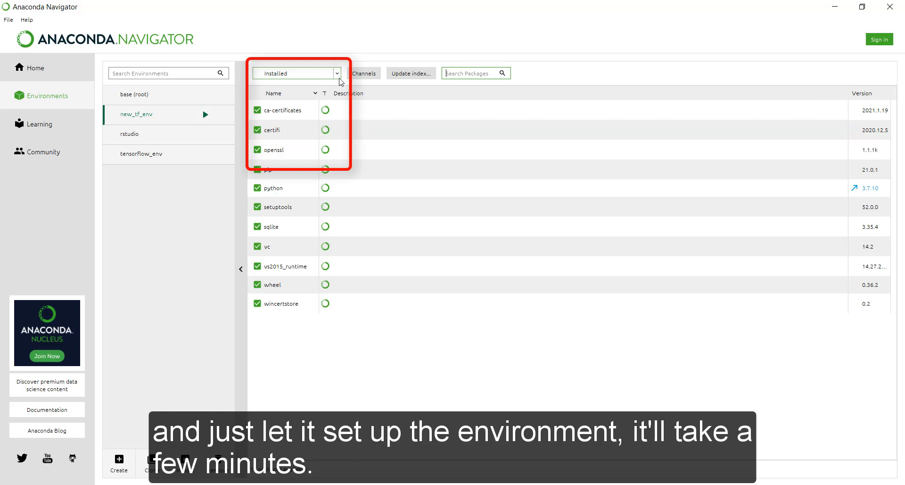
# Search all packages for tensorflow, mark it and install it with its dependencies, then clear the search.
pyautogui.click(296, 73)
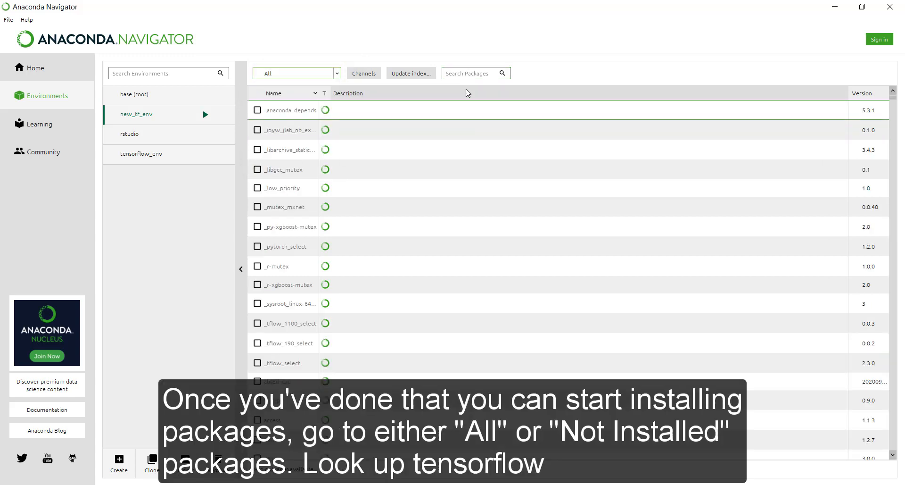
pyautogui.write('tensorflow')
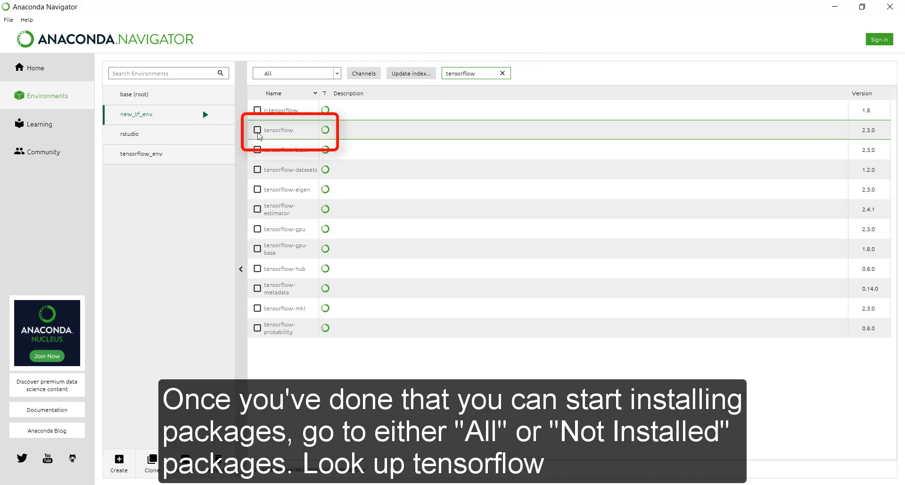
pyautogui.click(257, 130)
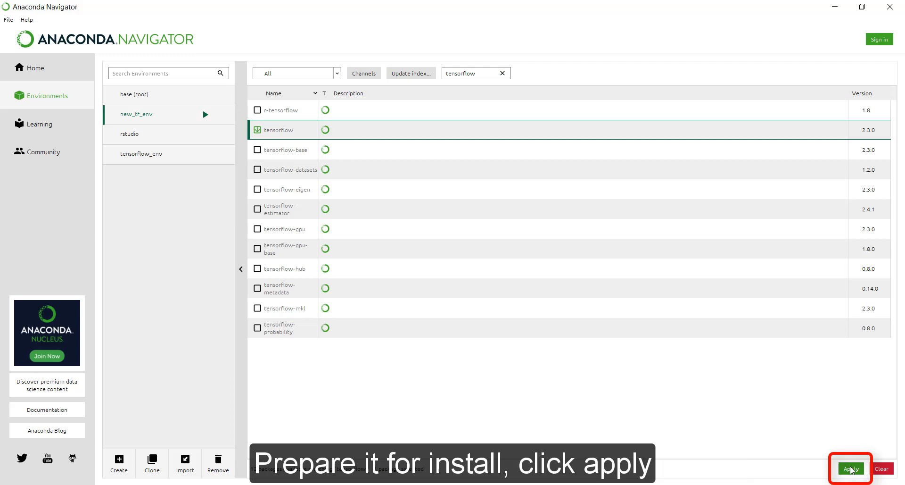
pyautogui.click(850, 468)
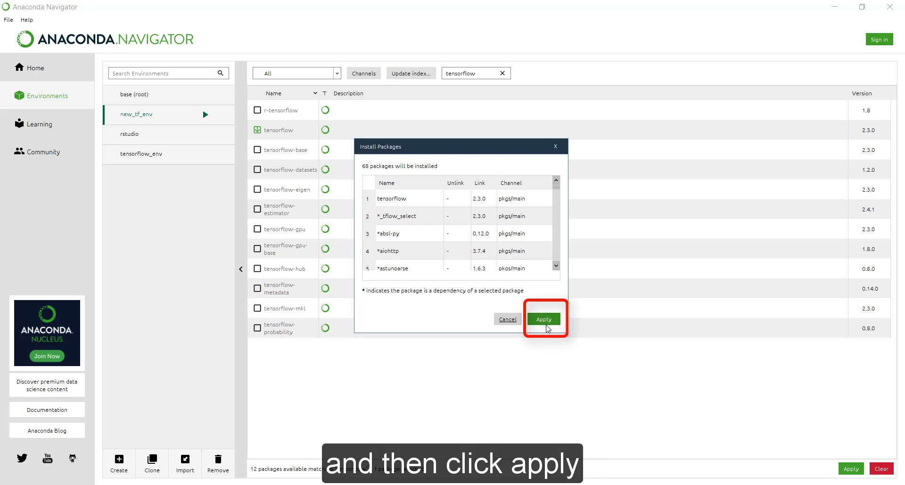
pyautogui.click(543, 318)
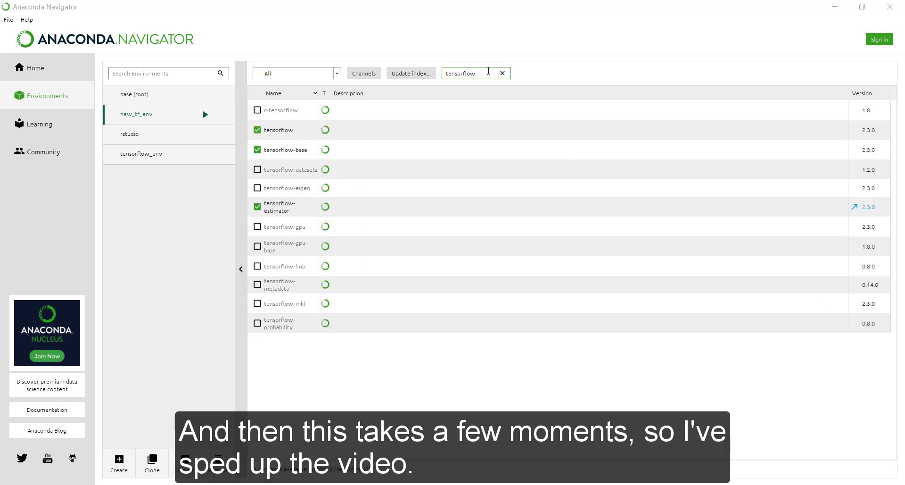
pyautogui.click(502, 73)
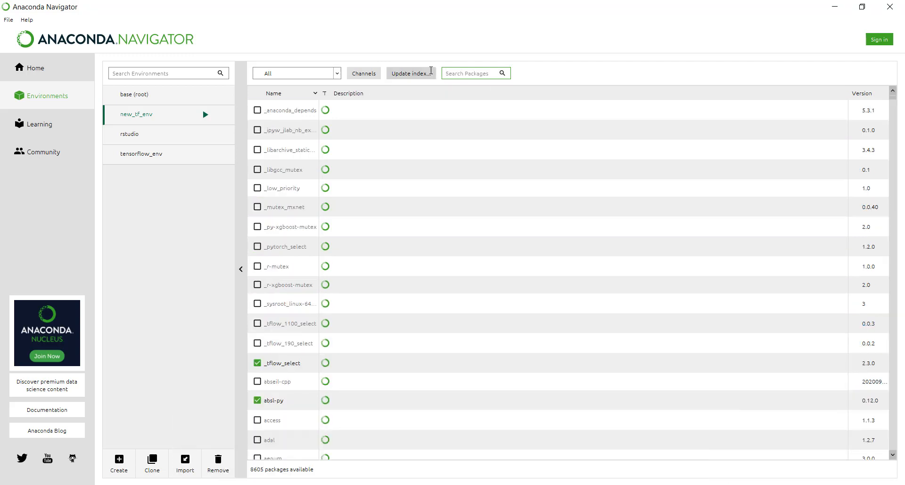
# Search keras, mark it and install it with keras-base, pyyaml and yaml.
pyautogui.write('keras')
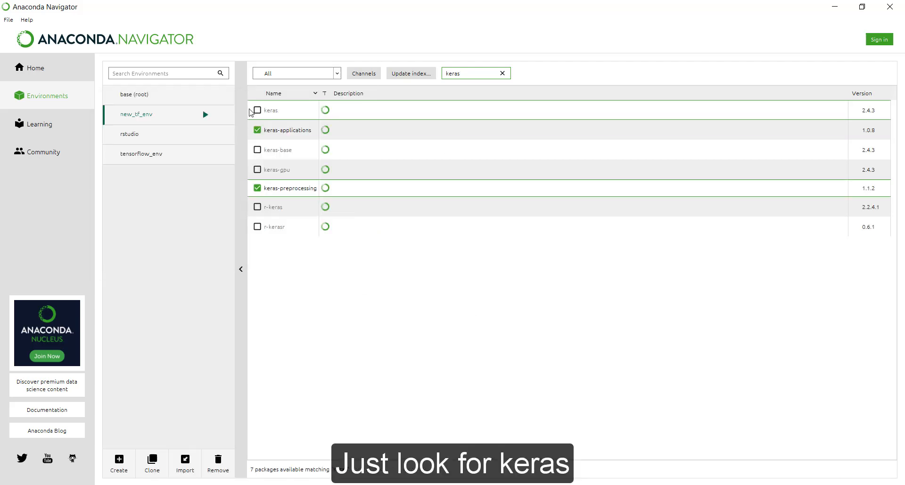
pyautogui.click(257, 109)
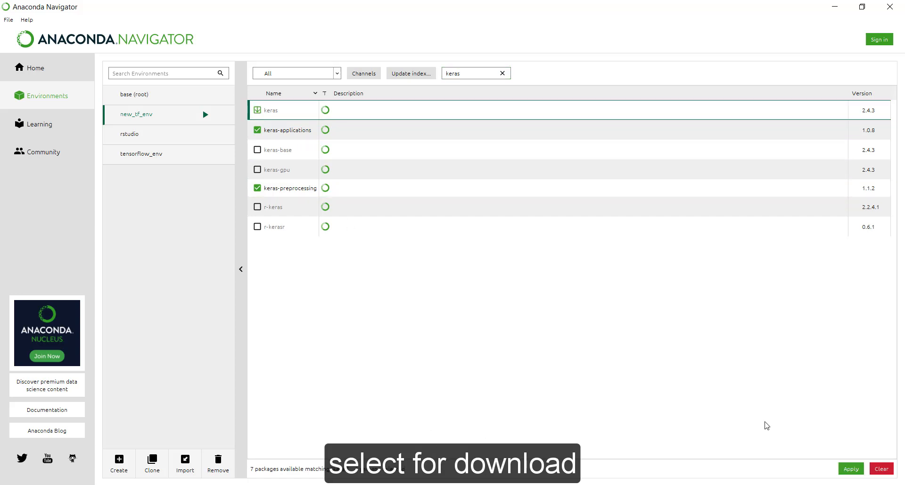
pyautogui.click(850, 468)
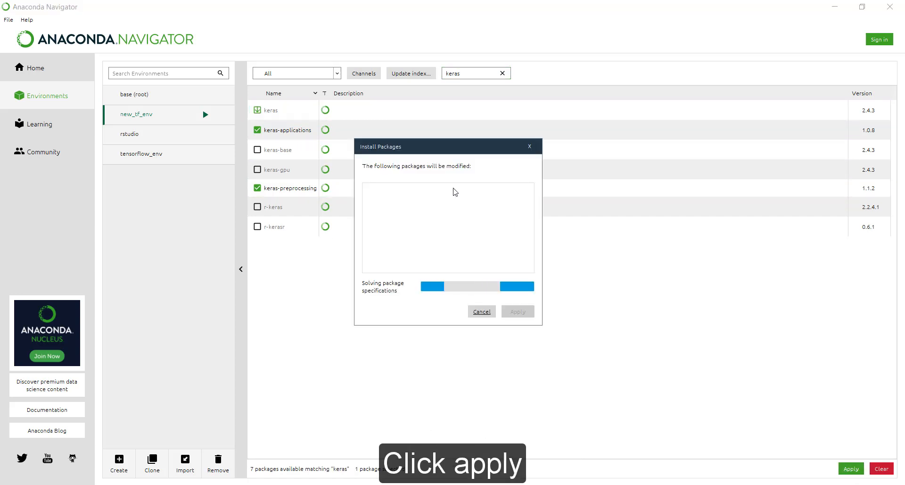
pyautogui.moveTo(315, 163)
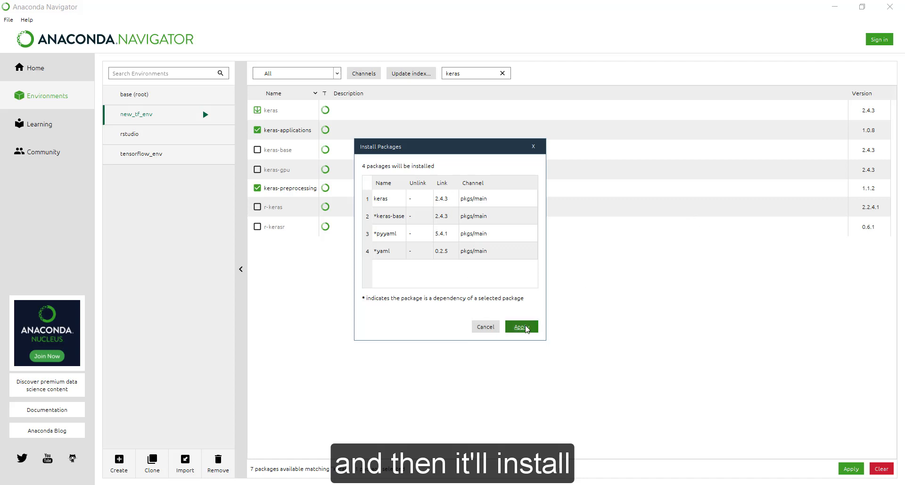
pyautogui.click(520, 326)
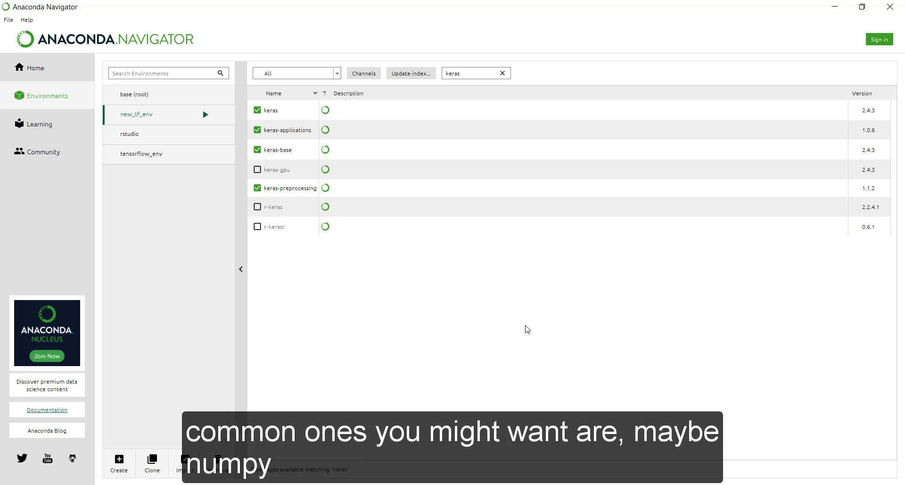
# Search num to confirm numpy is installed, then search mat and mark matplotlib for installation.
pyautogui.click(502, 73)
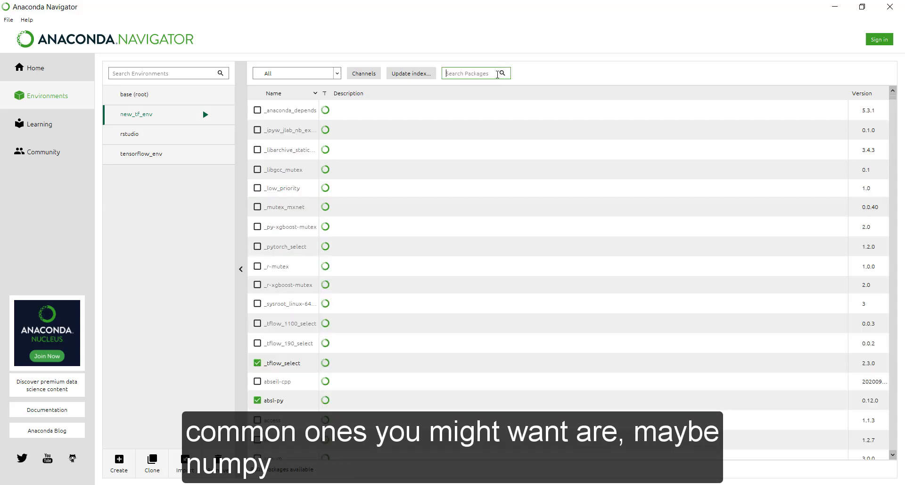
pyautogui.click(467, 74)
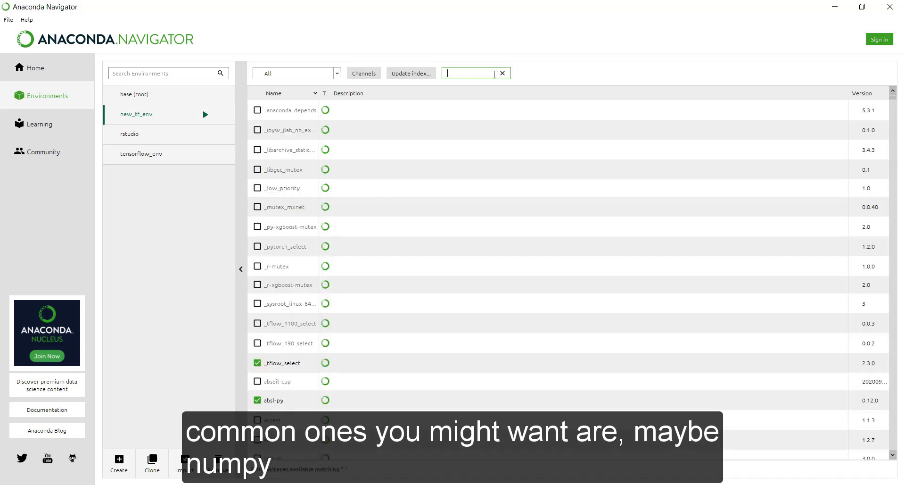
pyautogui.write('num')
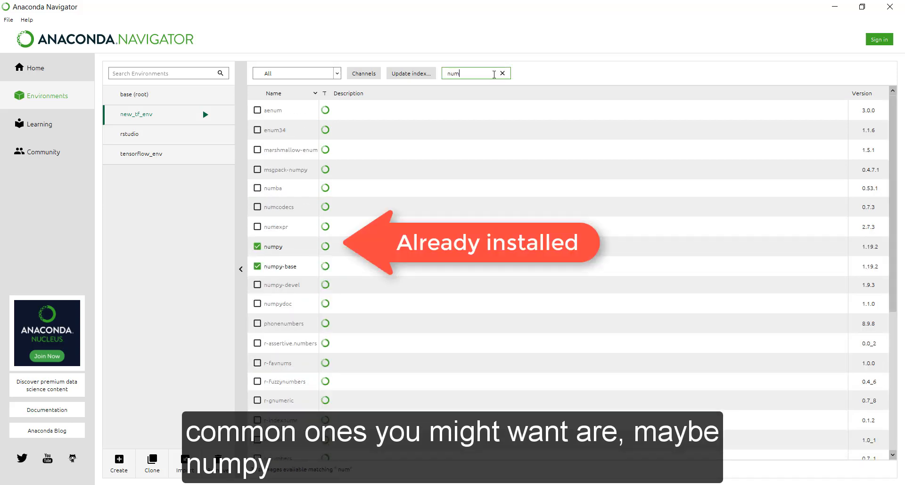
pyautogui.click(502, 73)
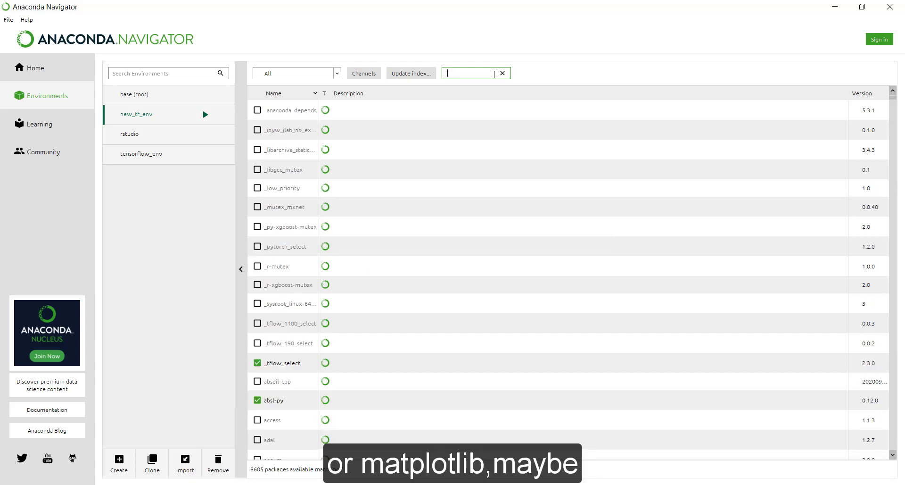
pyautogui.write('matpl')
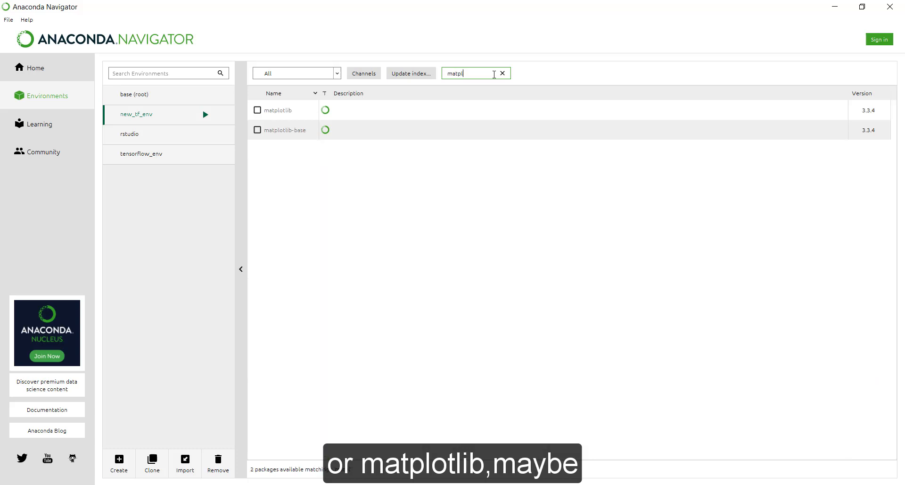
pyautogui.click(257, 111)
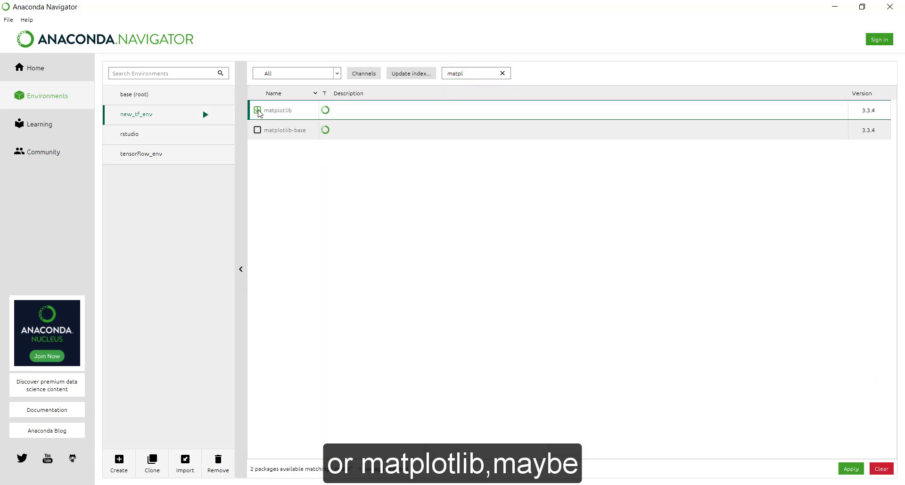
pyautogui.click(258, 109)
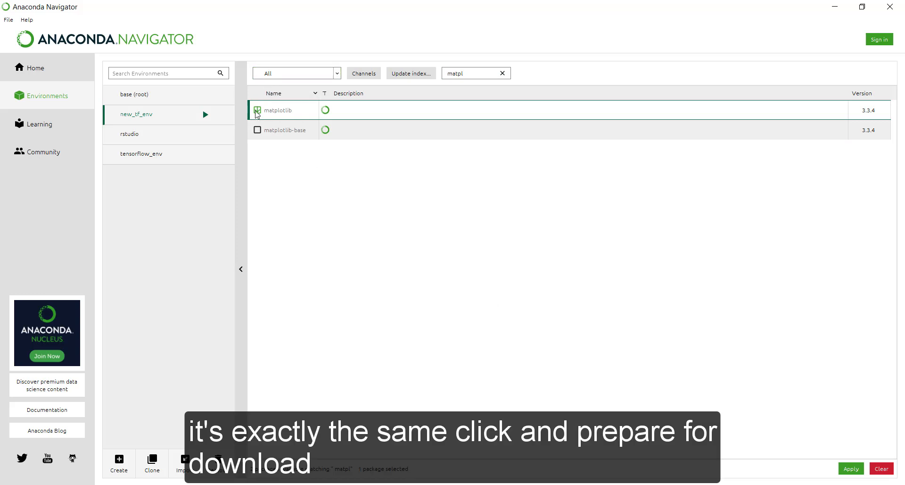
# Search seaborn and pandas, marking pandas 1.2.3 for installation.
pyautogui.click(257, 109)
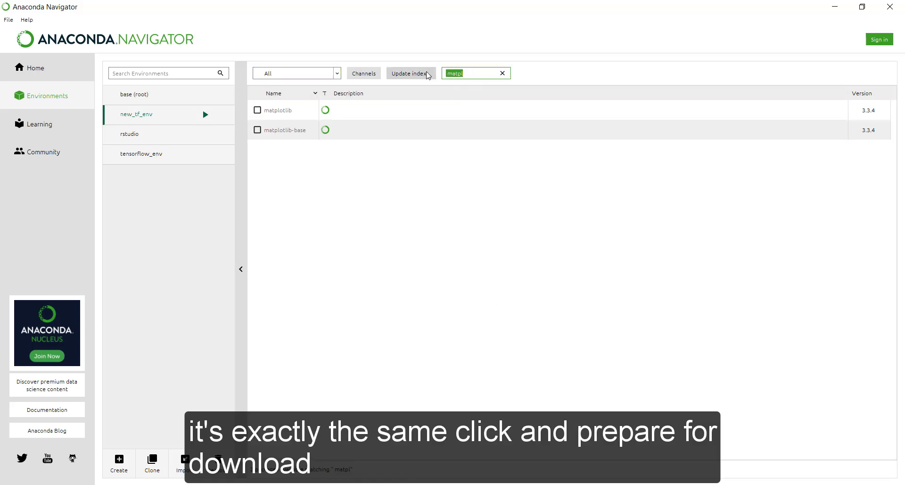
pyautogui.write('seaborn')
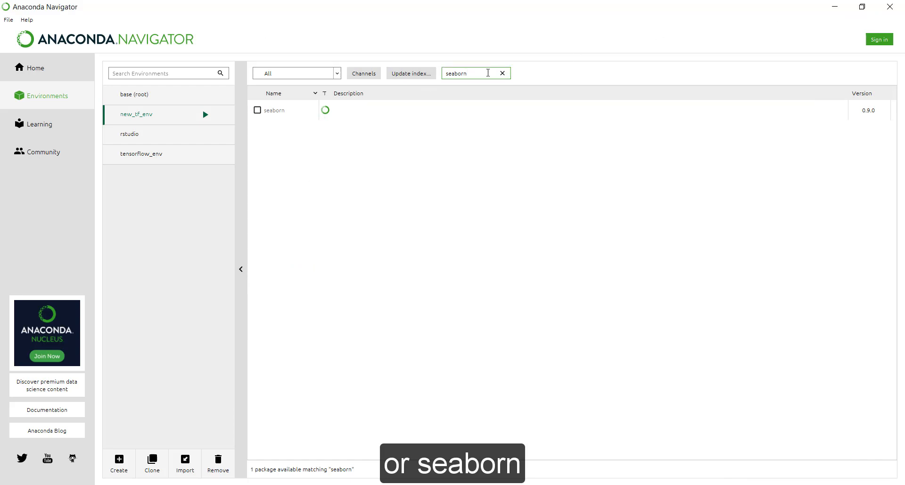
pyautogui.write('pandas')
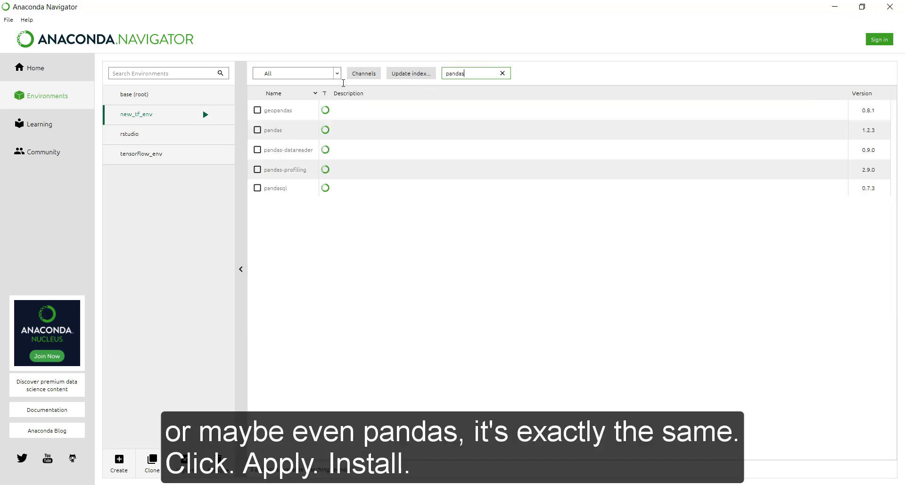
pyautogui.click(257, 129)
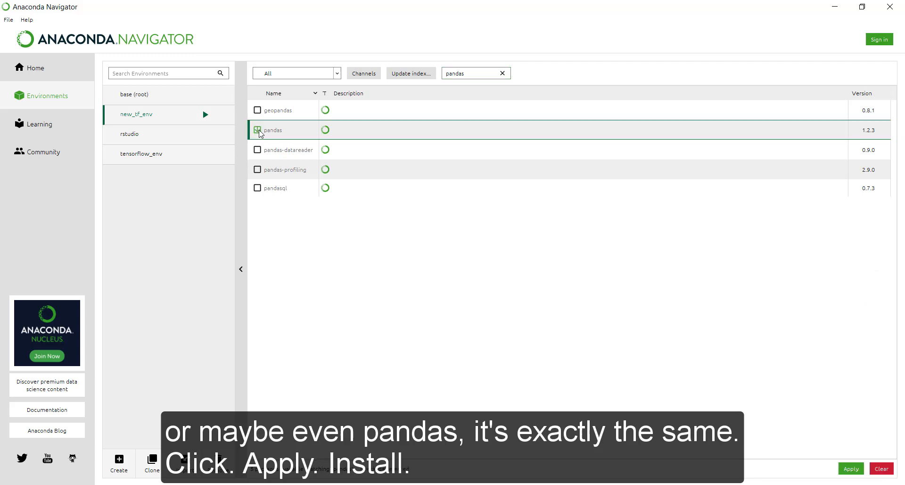
pyautogui.click(257, 130)
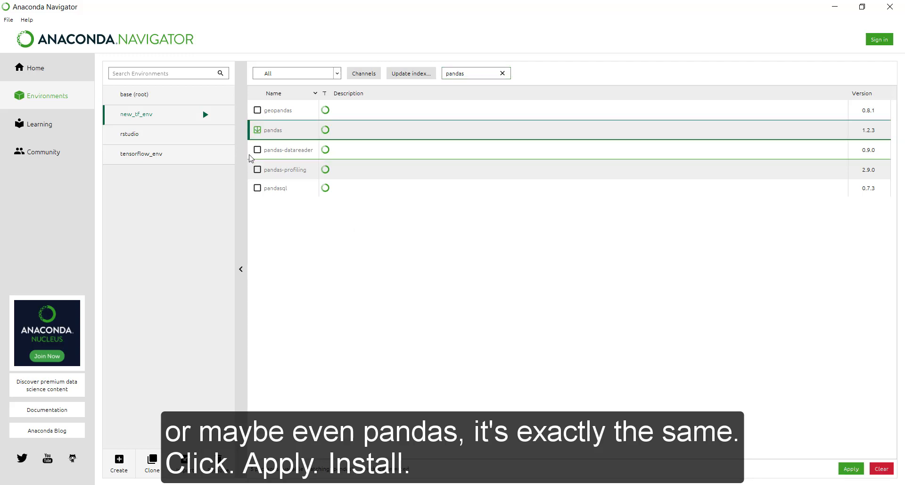
pyautogui.click(257, 131)
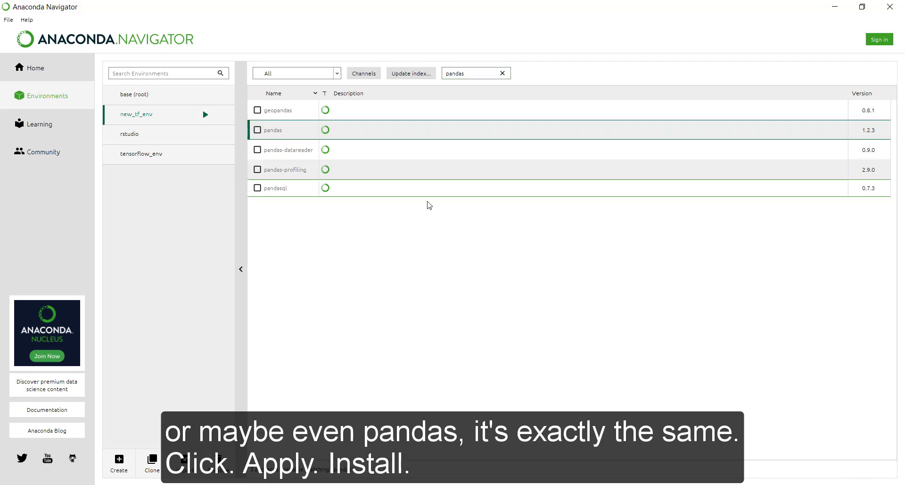